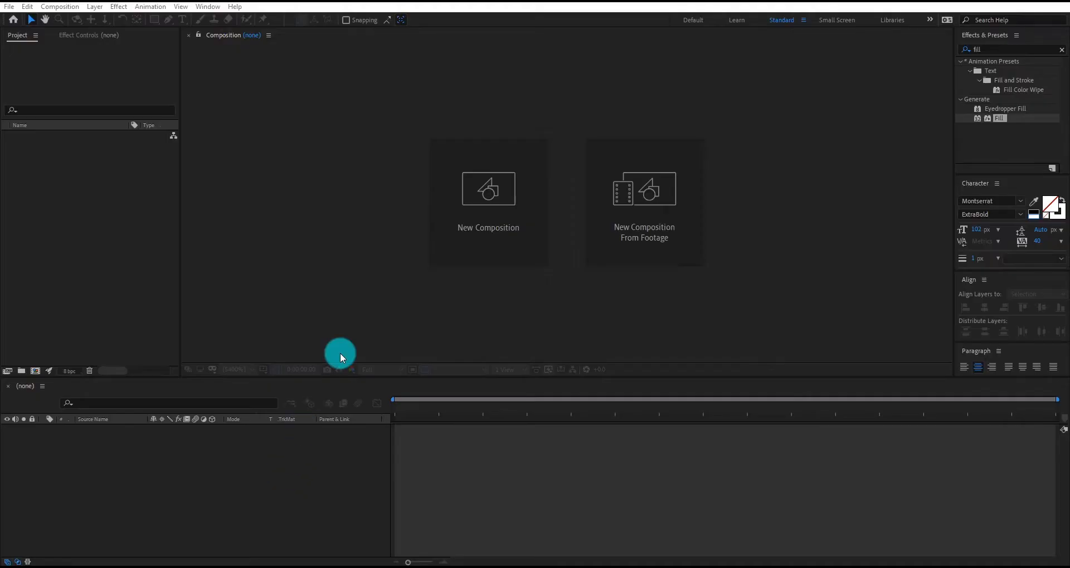
# Create a new 500×110, 60 fps, 5-second composition named Text
pyautogui.click(488, 190)
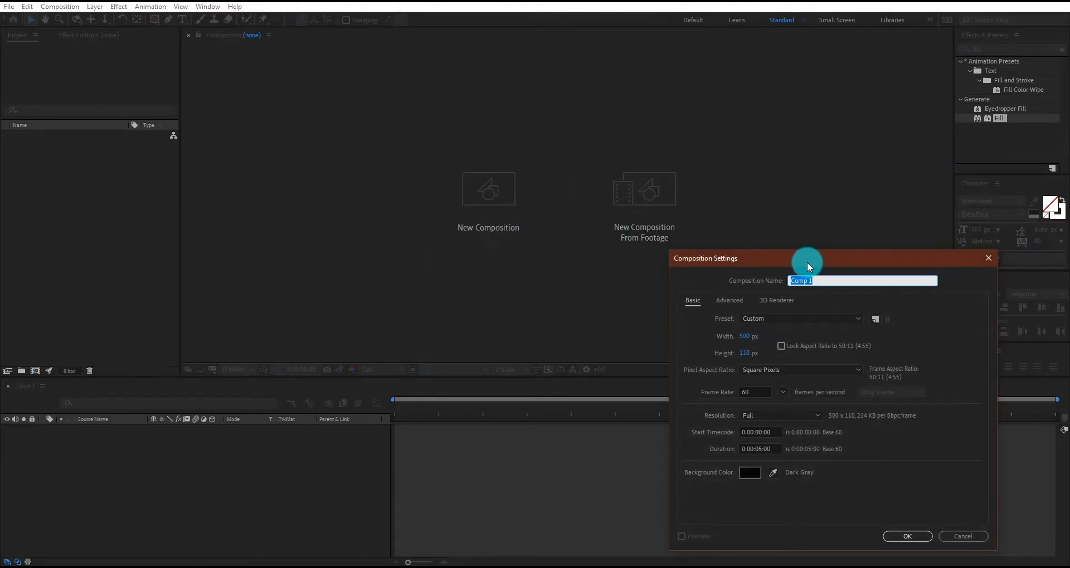
pyautogui.write('Text')
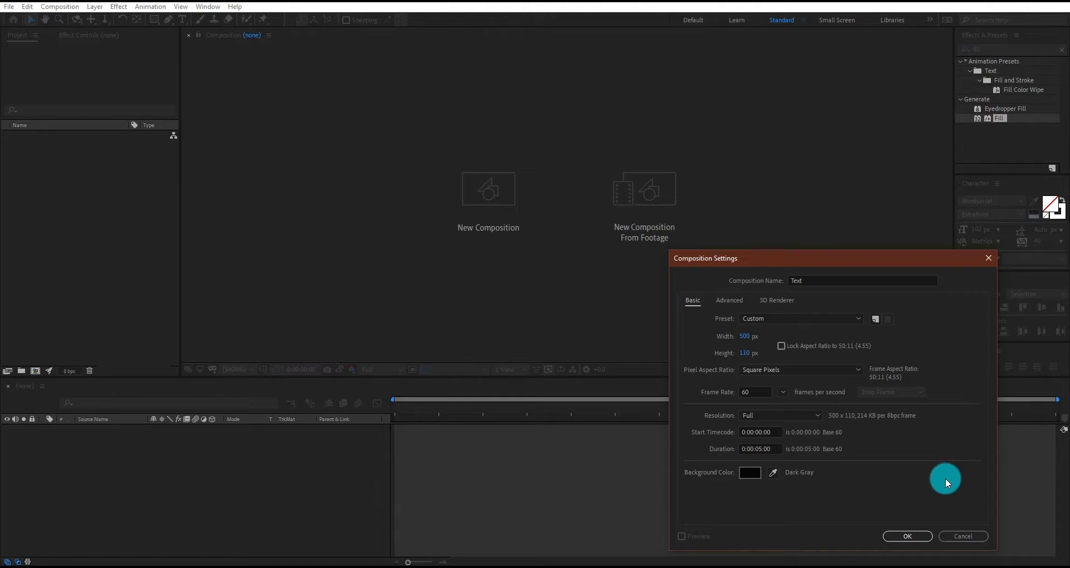
pyautogui.click(907, 536)
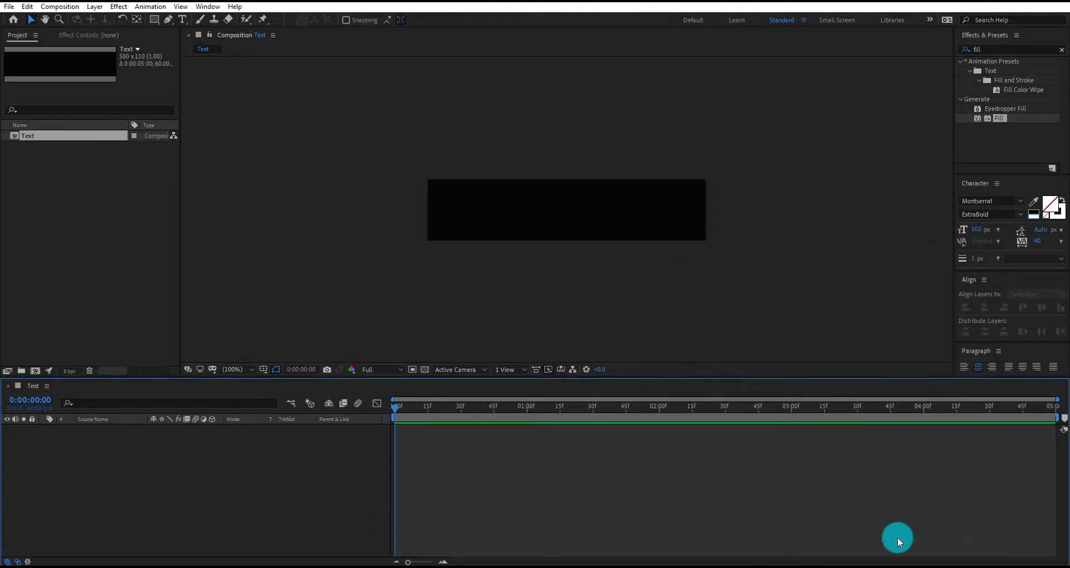
# Type the TEXT title in the Composition viewer and select its layer in the timeline
pyautogui.click(263, 369)
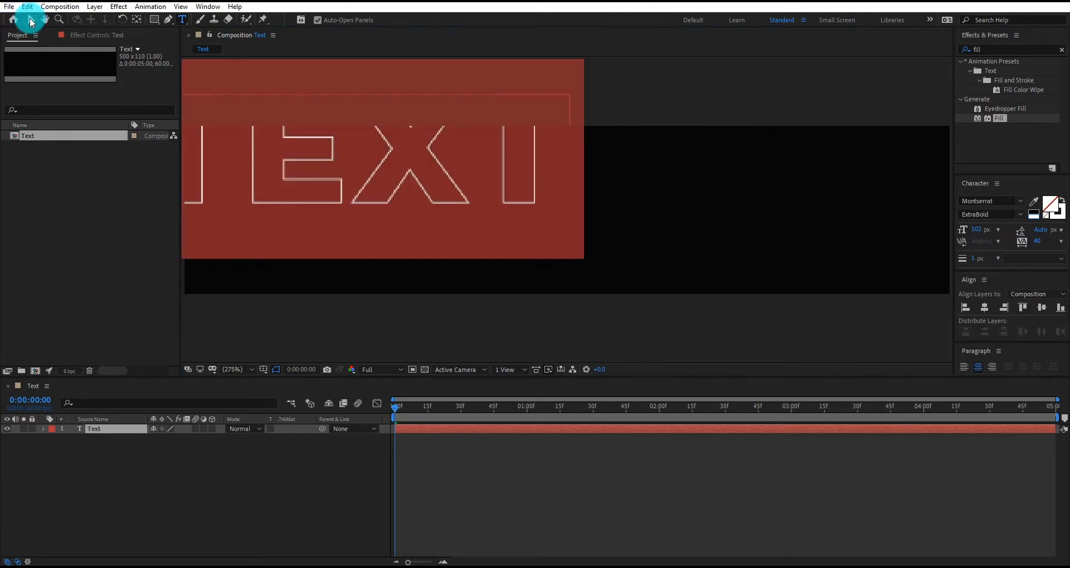
pyautogui.click(1035, 308)
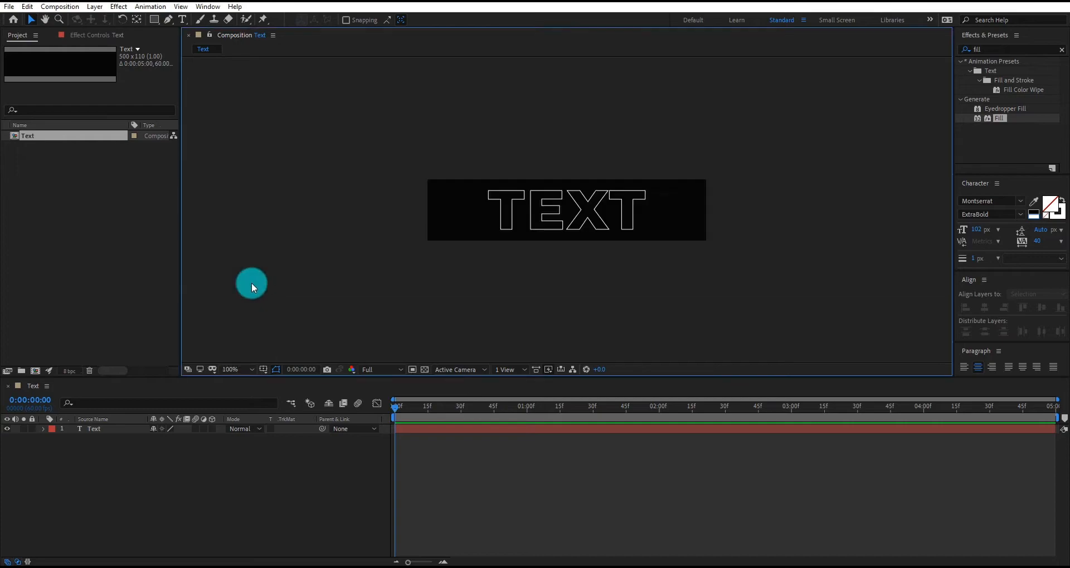
pyautogui.click(93, 428)
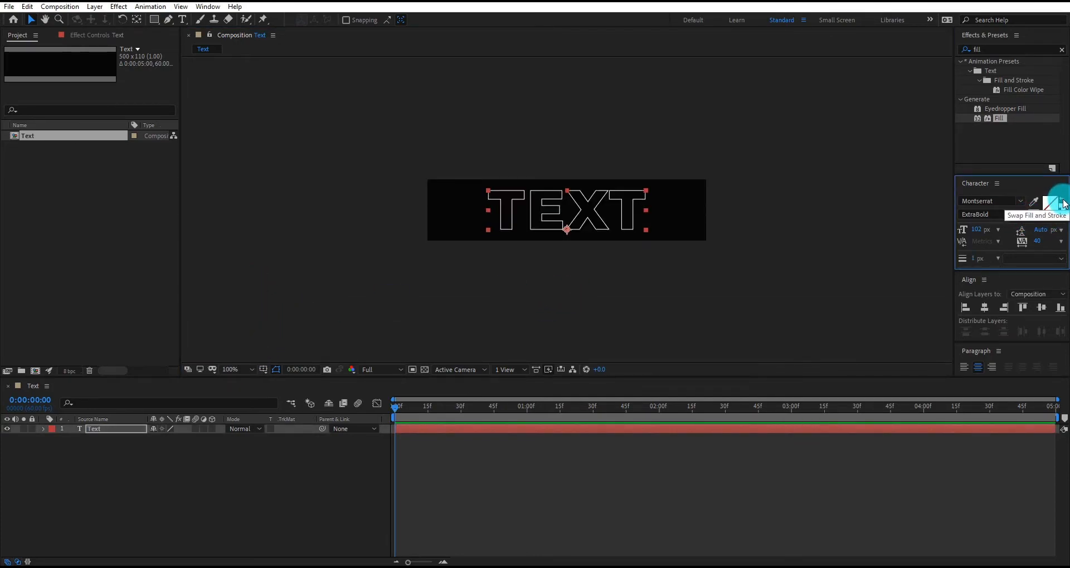
pyautogui.click(62, 429)
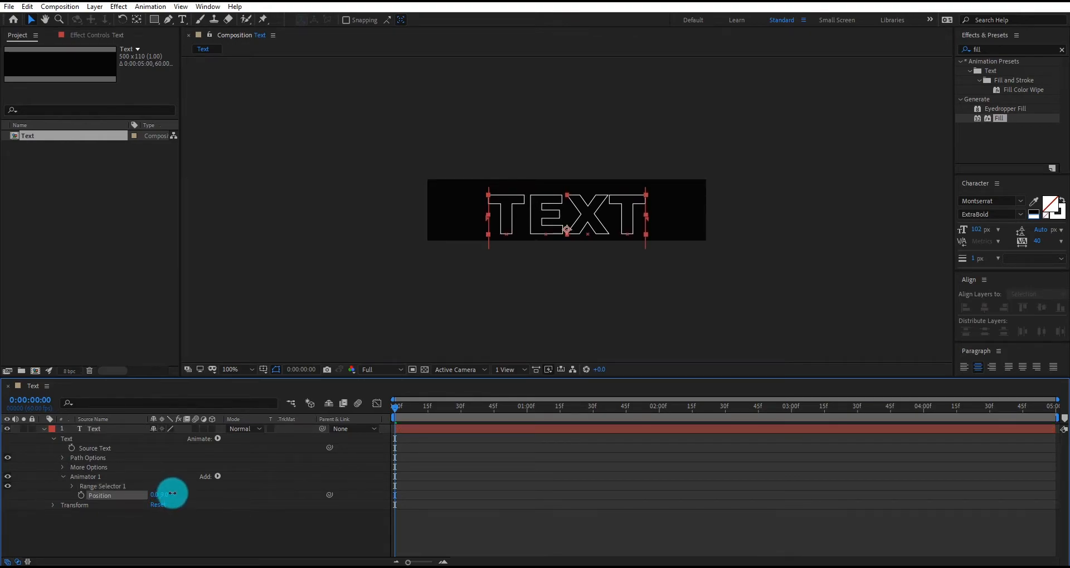
# Offset the animator Position to 0,99 and add an Opacity property set to 0%
pyautogui.moveTo(170, 495); pyautogui.dragTo(220, 495)
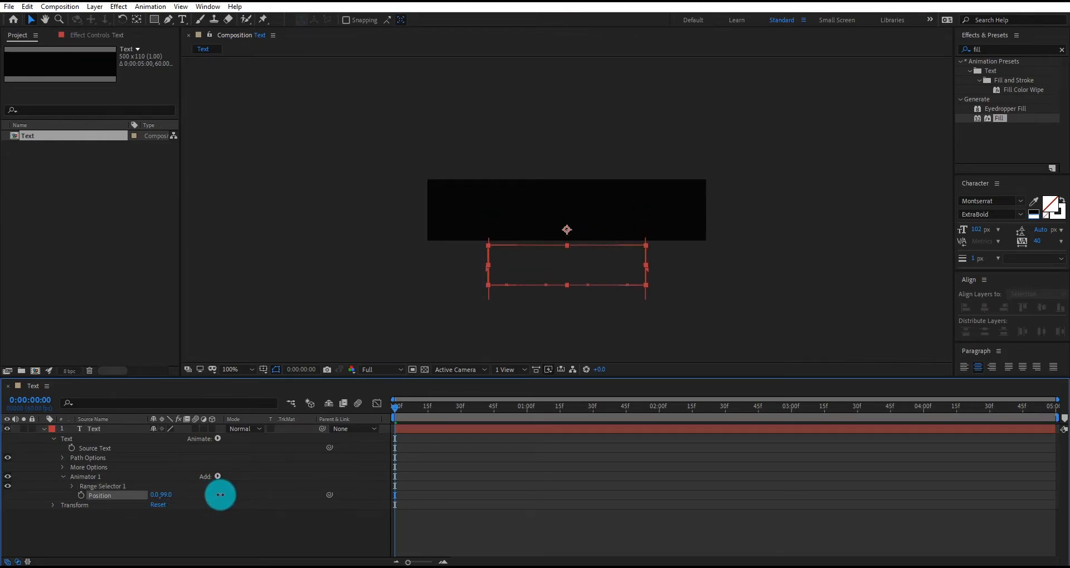
pyautogui.click(217, 476)
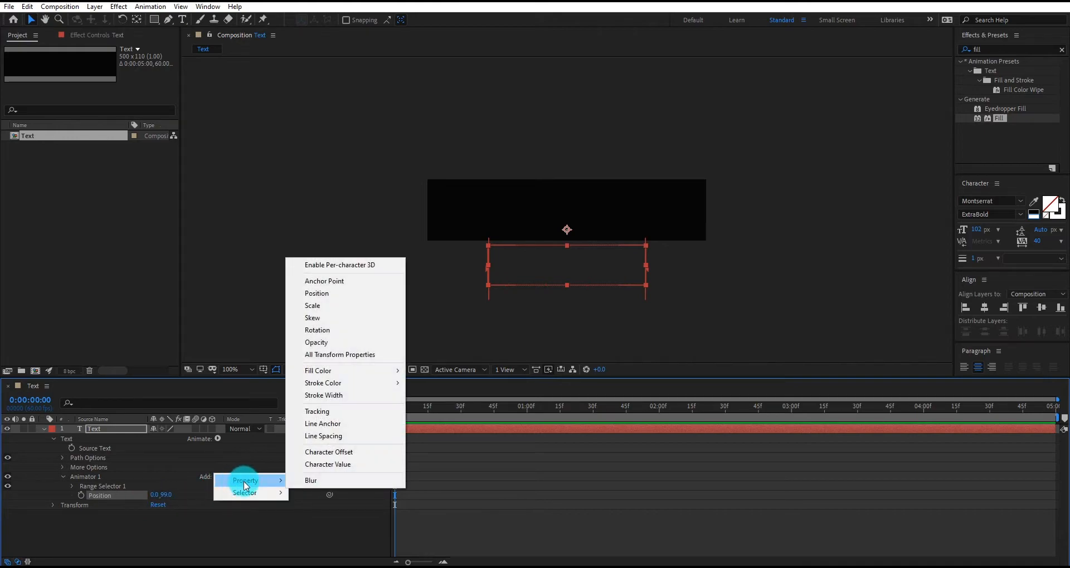
pyautogui.click(316, 342)
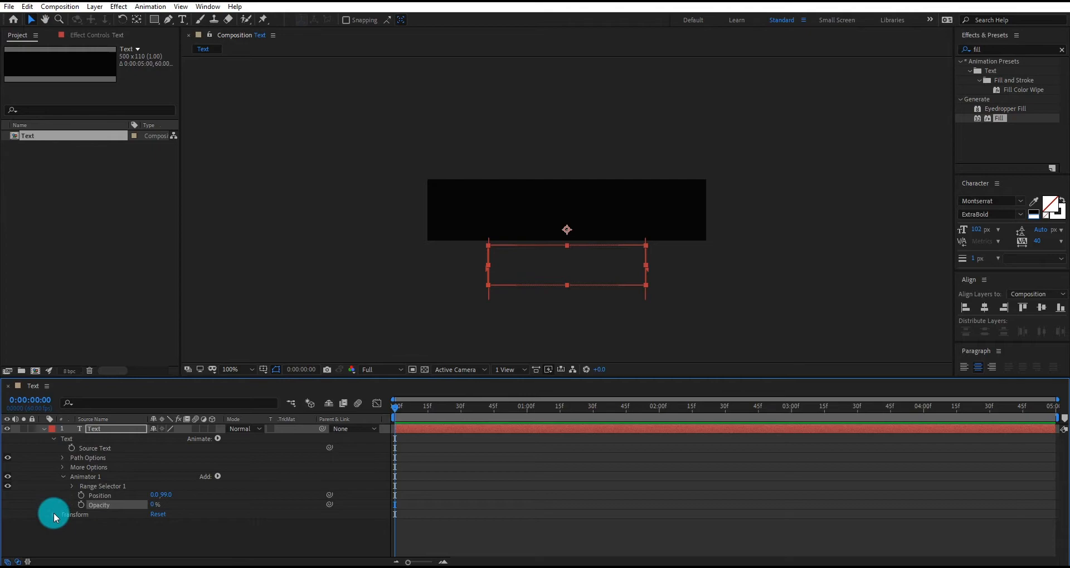
pyautogui.click(72, 487)
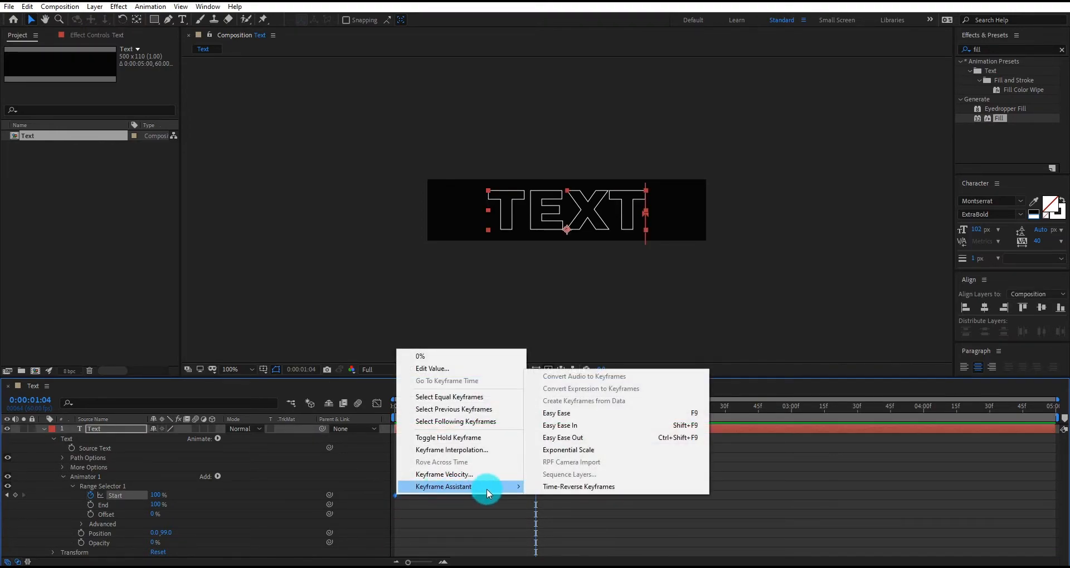
pyautogui.moveTo(575, 419)
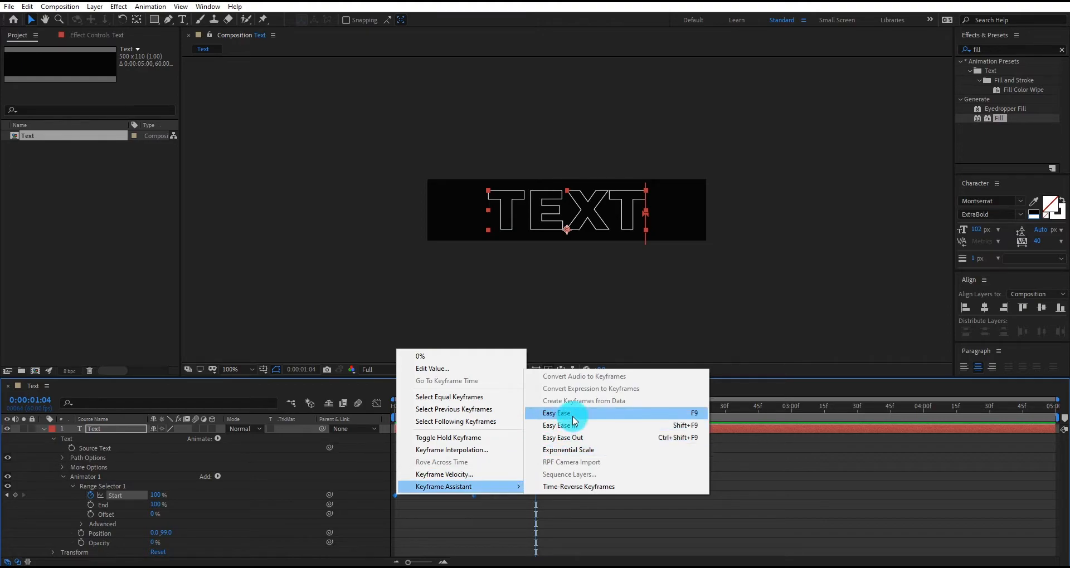
# Apply Easy Ease to the Start keyframes and pull the speed-graph handles into a steep peak
pyautogui.click(555, 413)
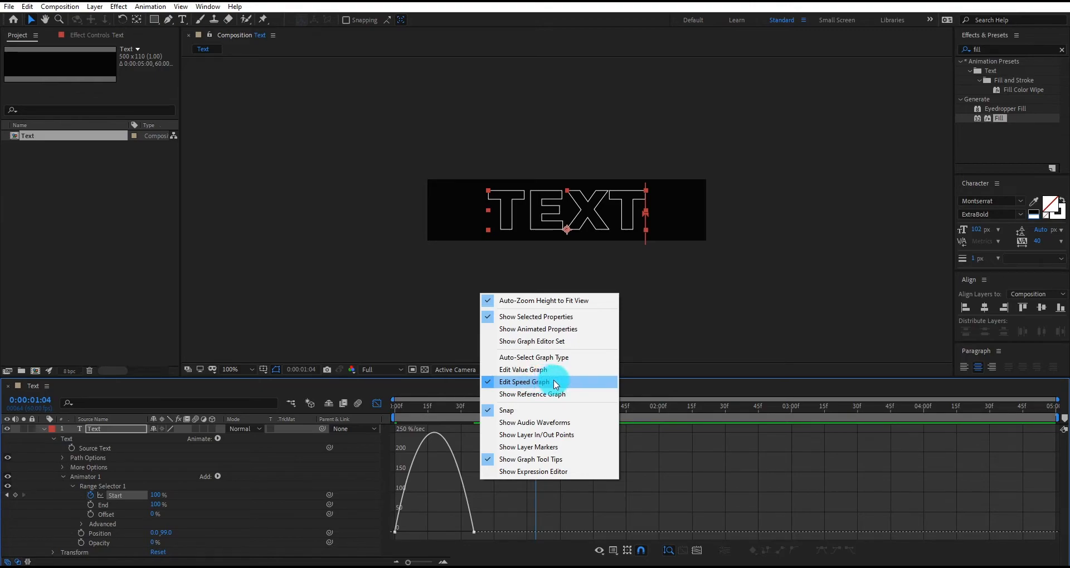
pyautogui.click(524, 383)
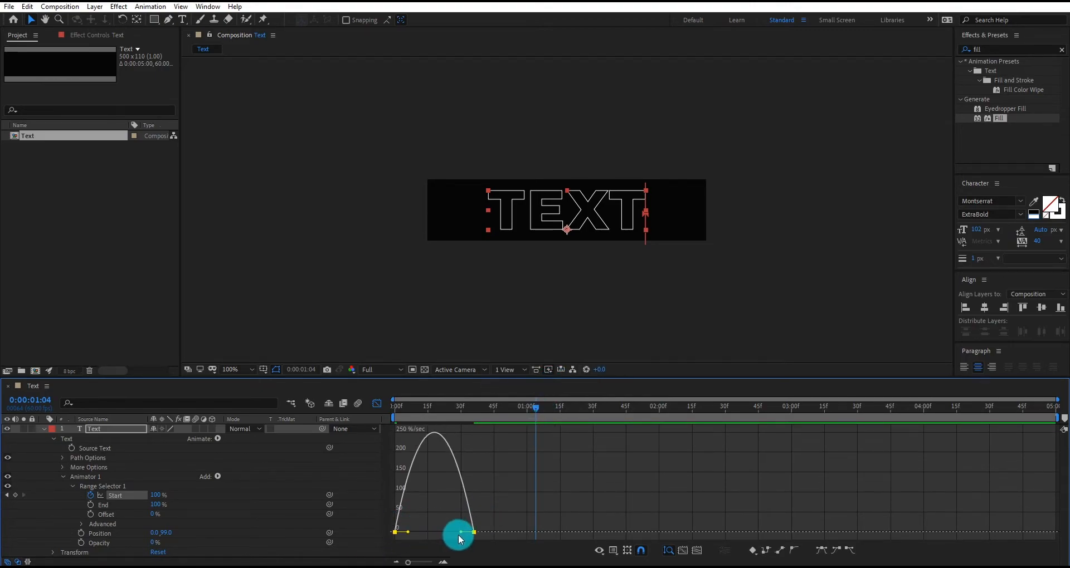
pyautogui.moveTo(457, 530); pyautogui.dragTo(443, 534)
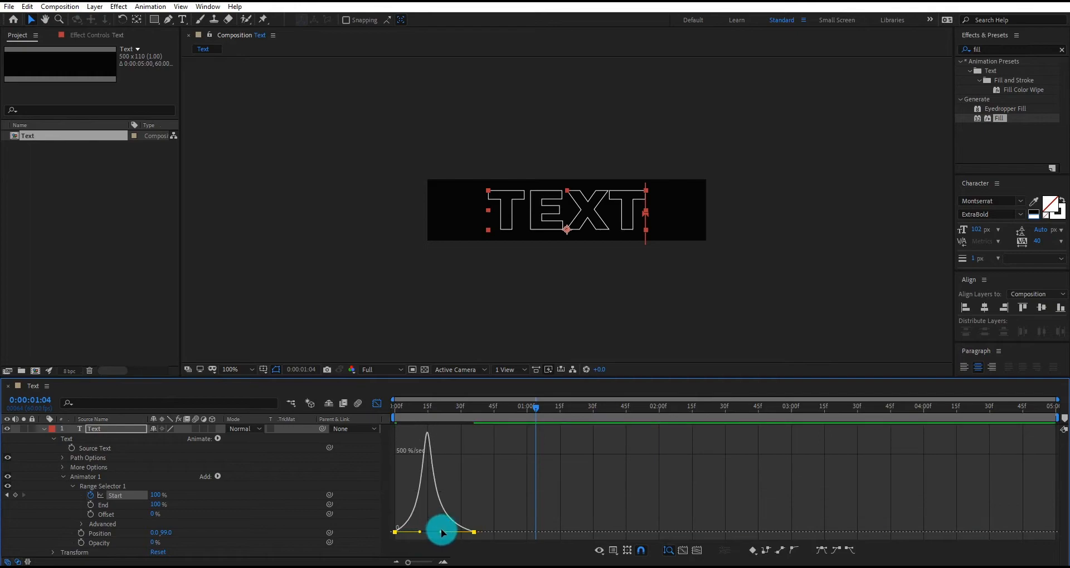
pyautogui.click(375, 403)
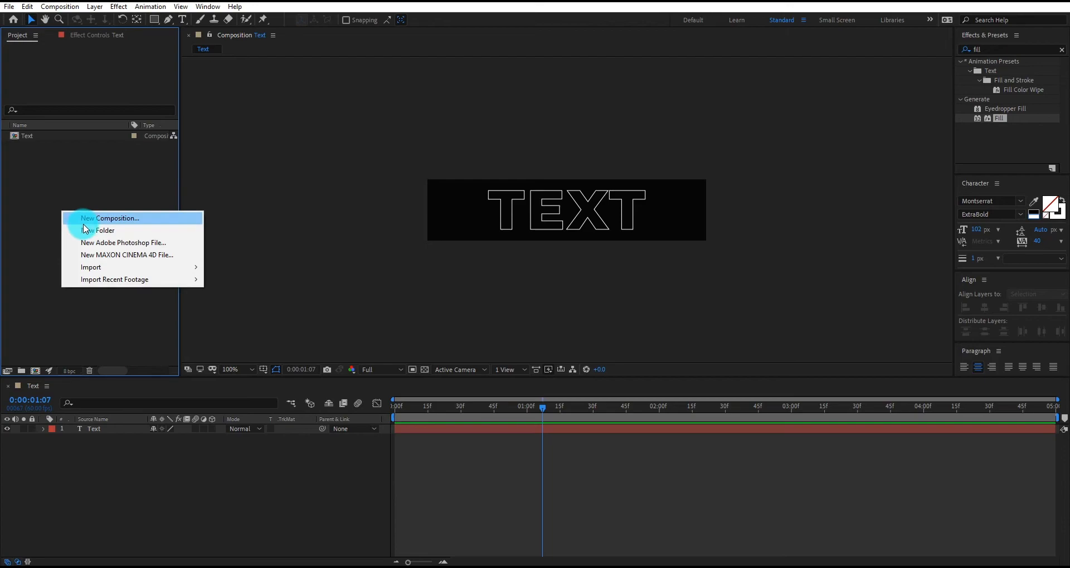
# Create the second composition, Text 2, with the same settings
pyautogui.click(111, 218)
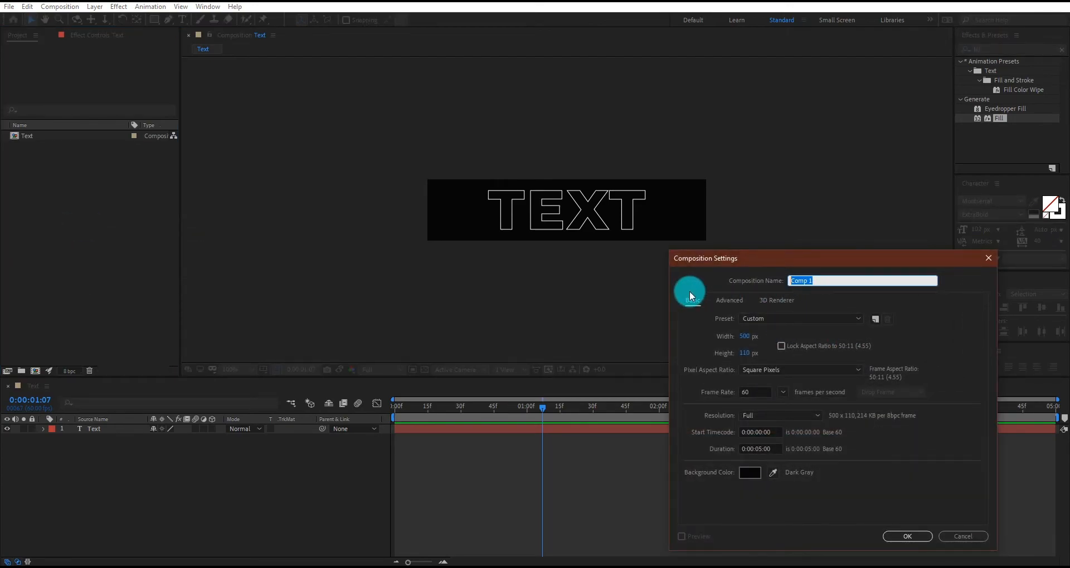
pyautogui.write('Text 2')
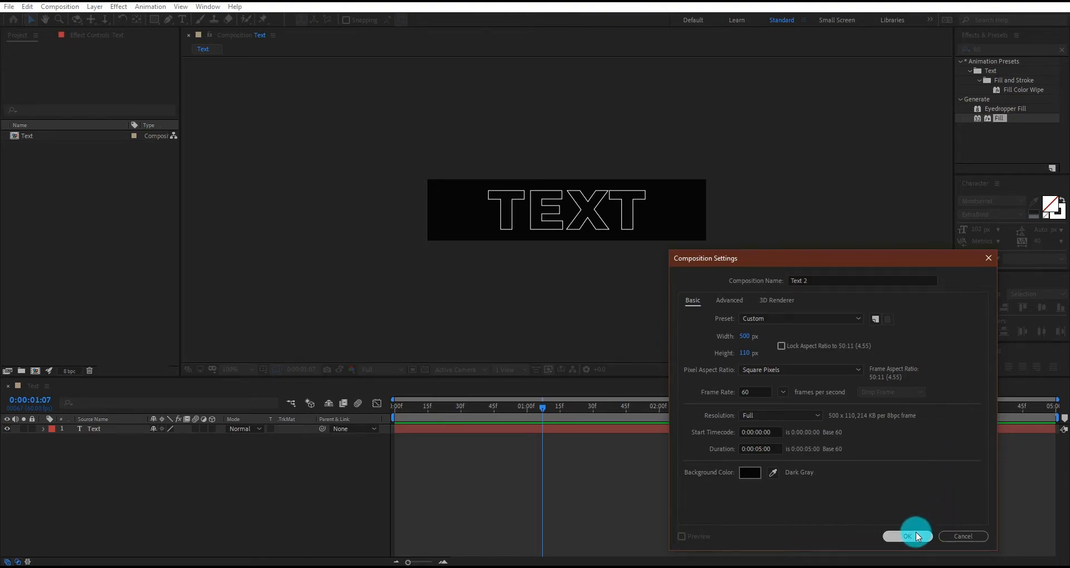
pyautogui.click(906, 536)
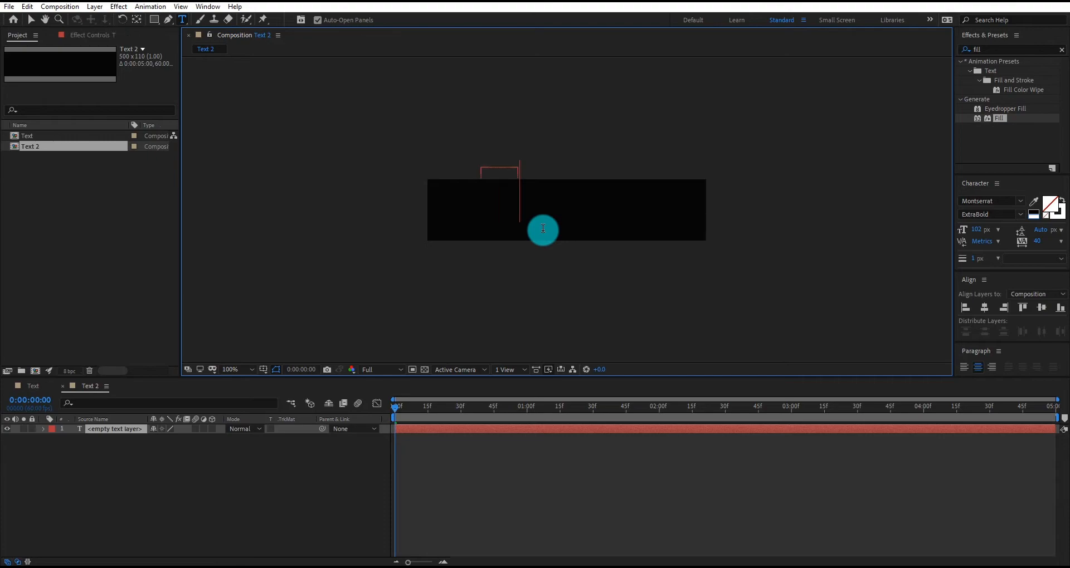
# Add the word TEXT to Text 2 as a solid white filled title
pyautogui.write('TEXT')
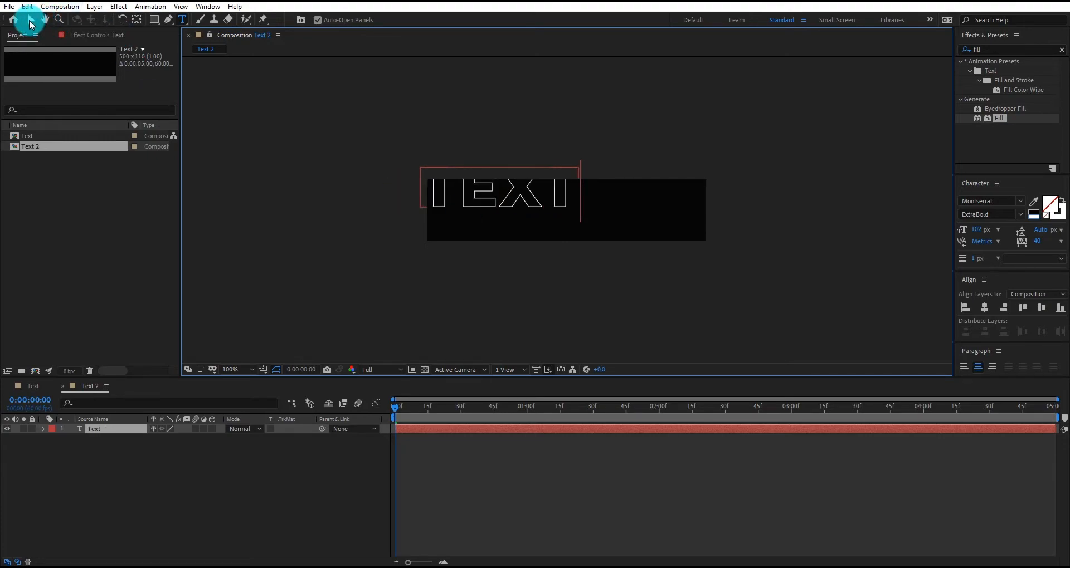
pyautogui.click(1042, 307)
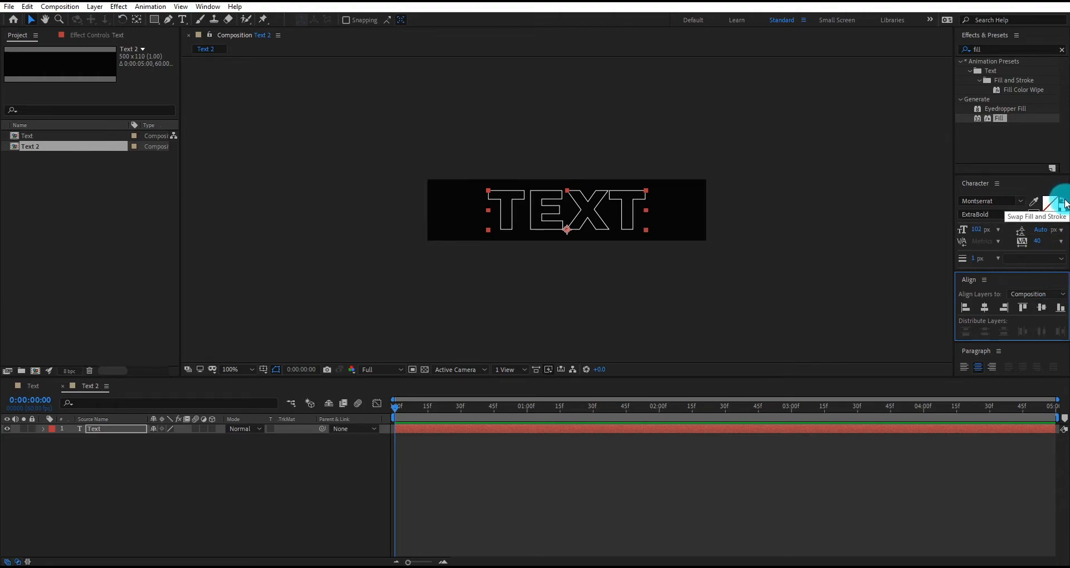
pyautogui.click(1060, 203)
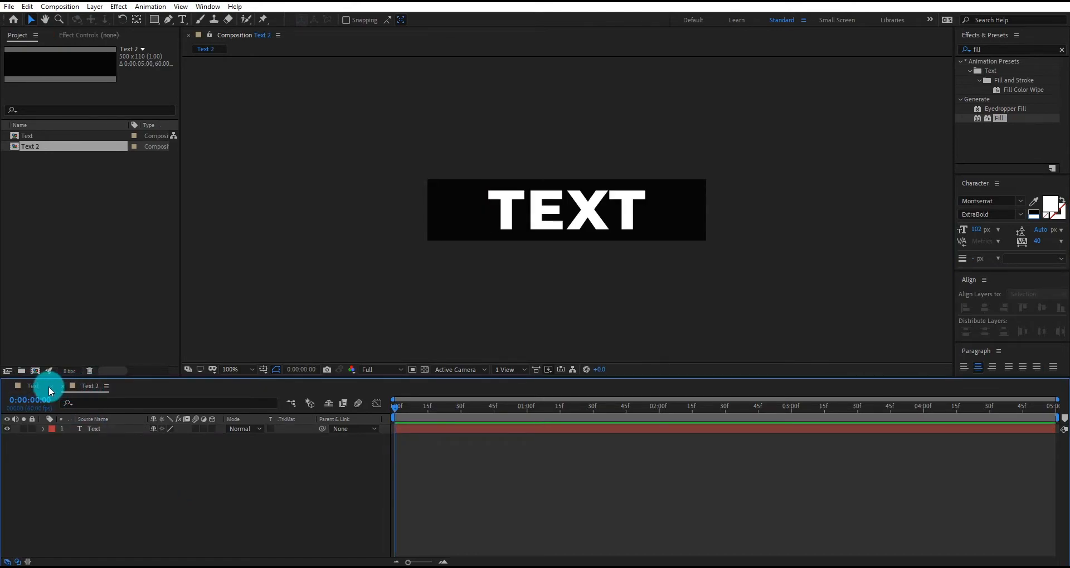
pyautogui.rightClick(81, 225)
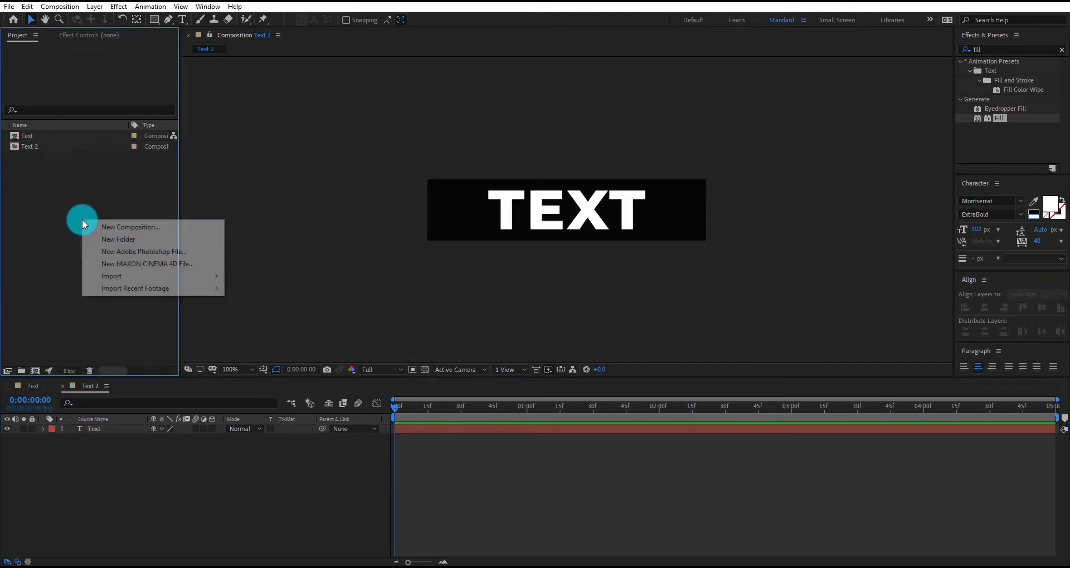
# Create a 1920×1080, 60 fps composition named Animation from the Project panel
pyautogui.click(131, 226)
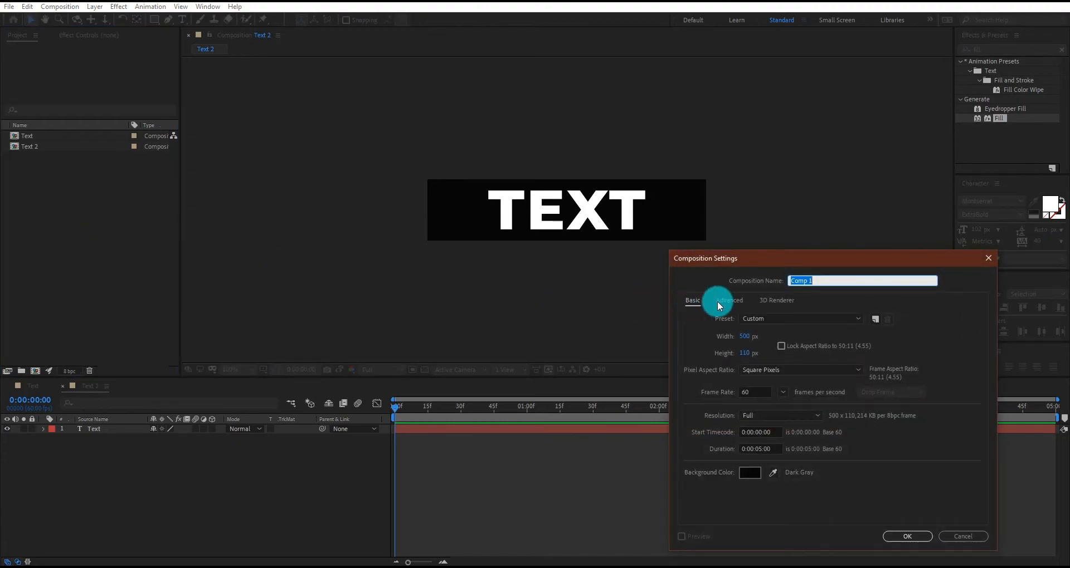
pyautogui.write('Animation')
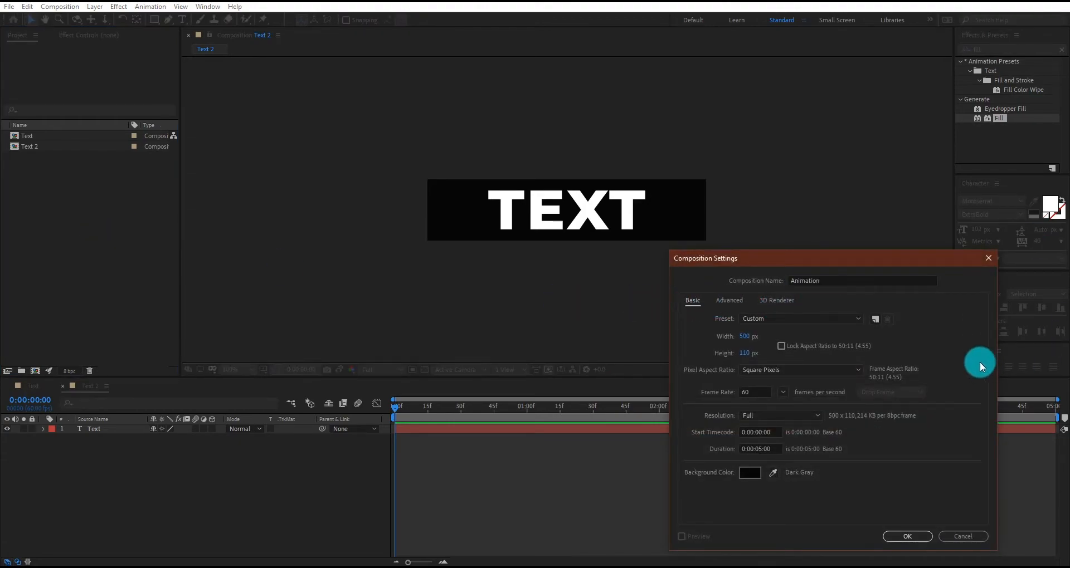
pyautogui.click(800, 319)
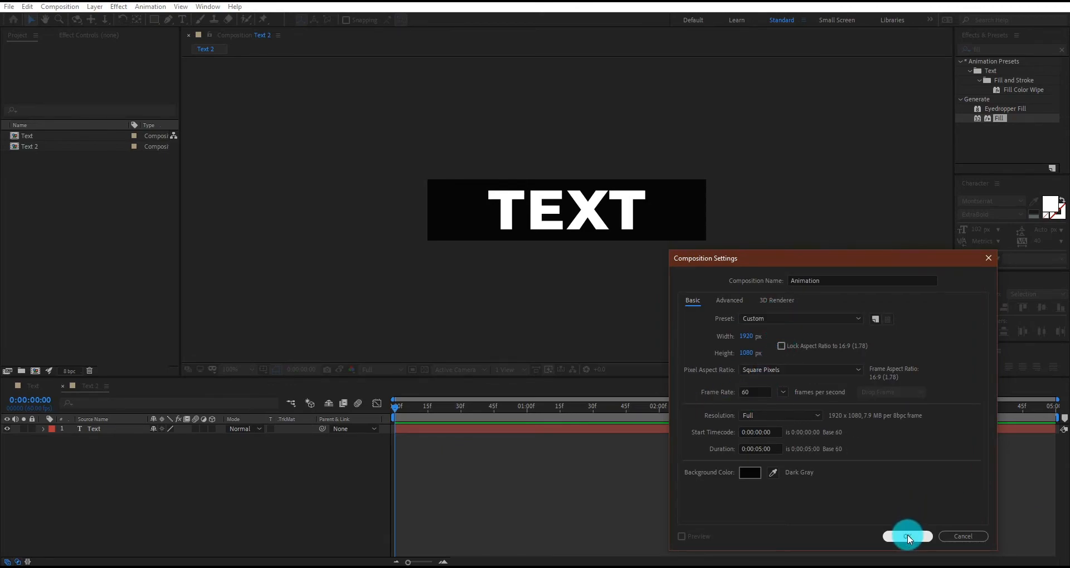
pyautogui.click(908, 536)
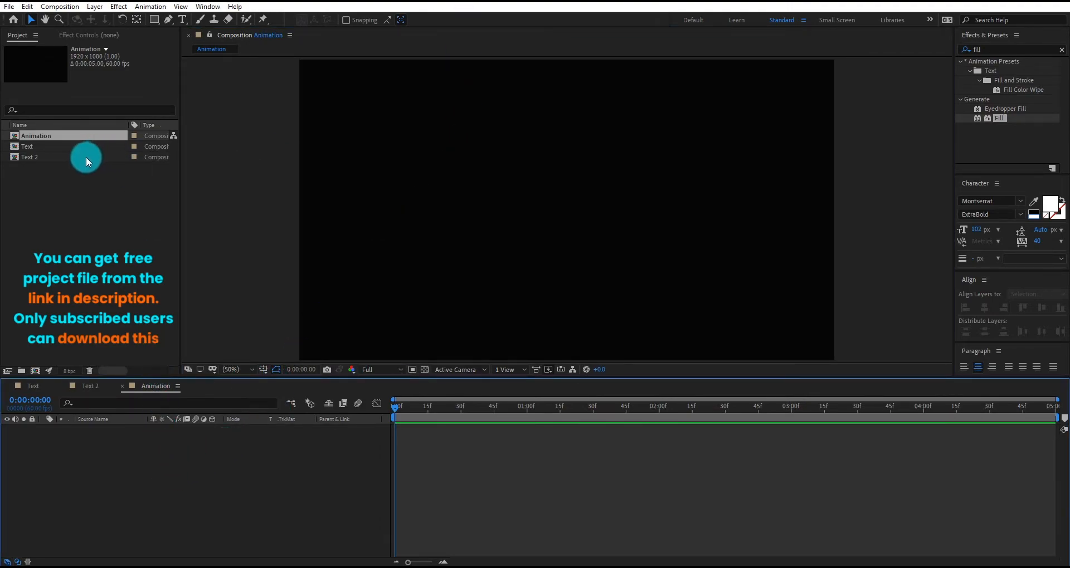
# Drop the Text comp into Animation and scale the outlined TEXT layer to 138%
pyautogui.doubleClick(27, 146)
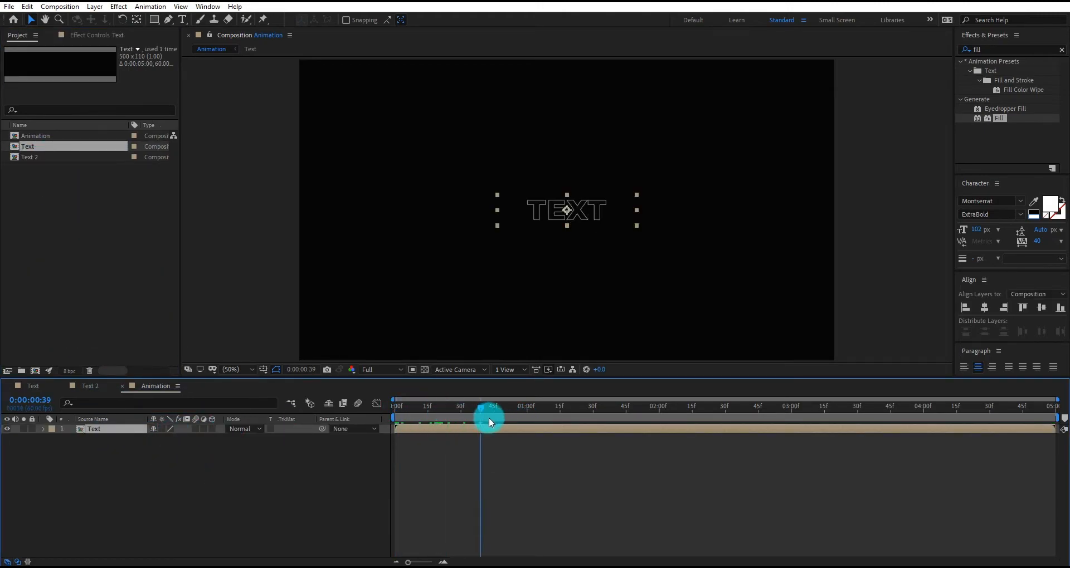
pyautogui.press('s')
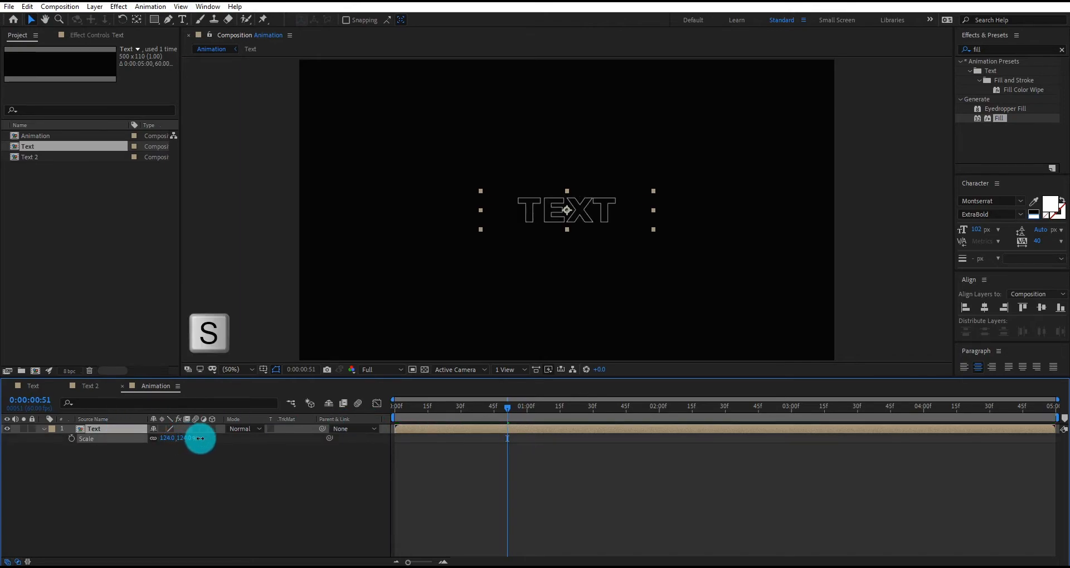
pyautogui.moveTo(174, 439); pyautogui.dragTo(205, 450)
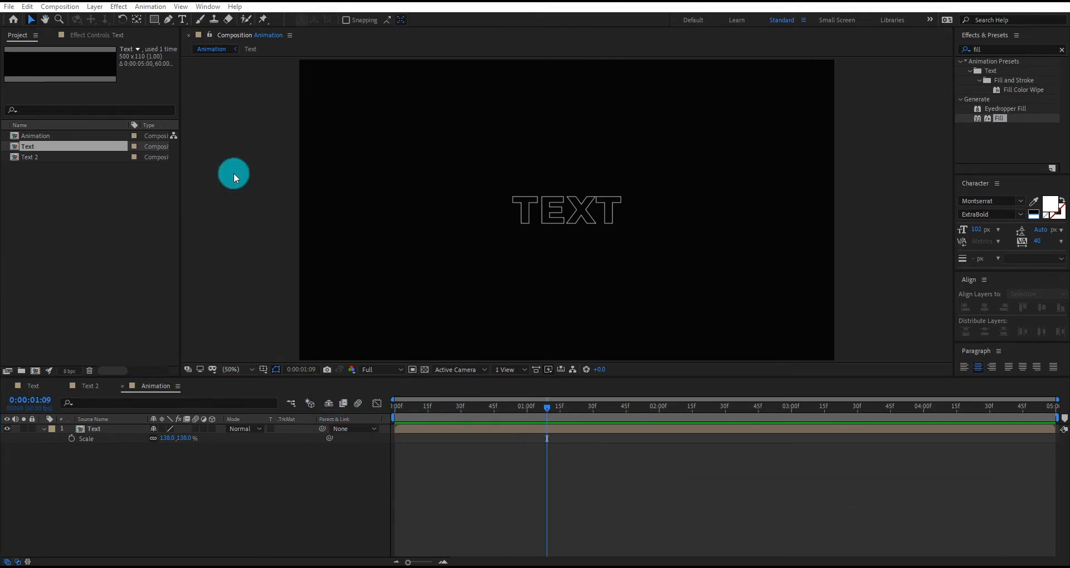
pyautogui.click(30, 157)
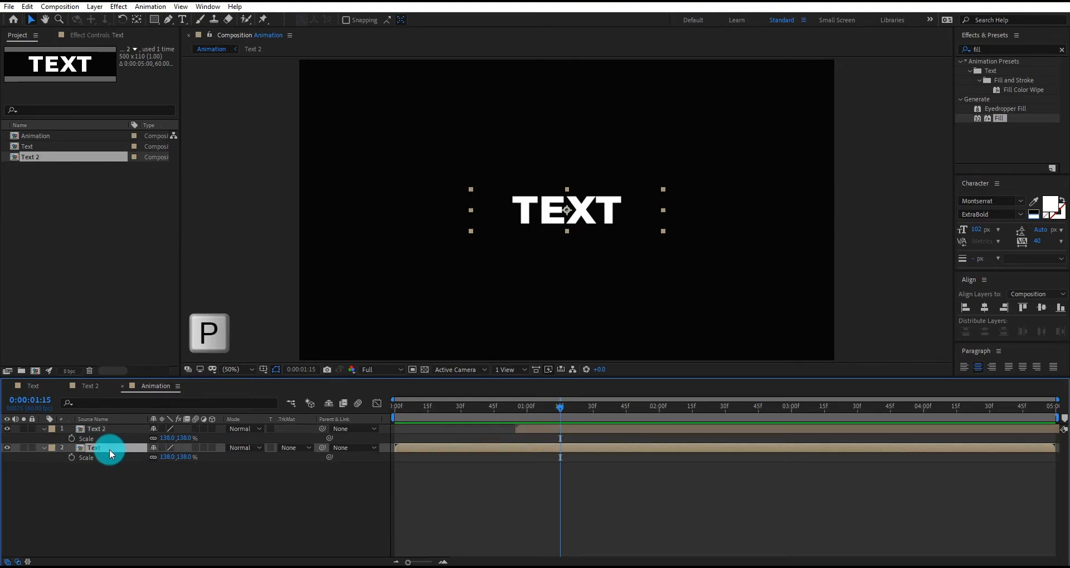
# Keyframe the outlined Text layer's Position from 960,540 to 900,502
pyautogui.press('p')
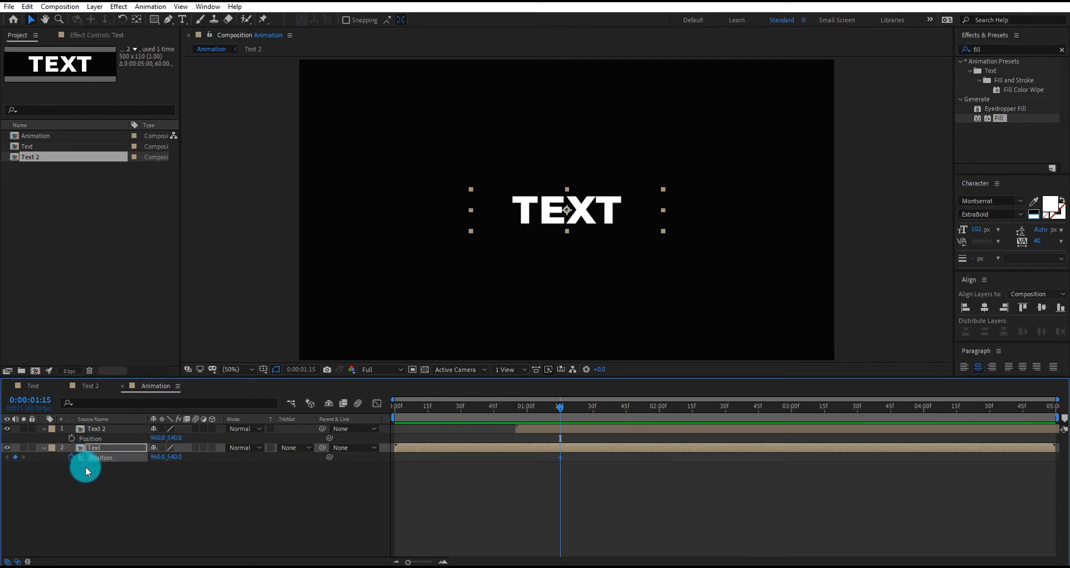
pyautogui.moveTo(624, 410)
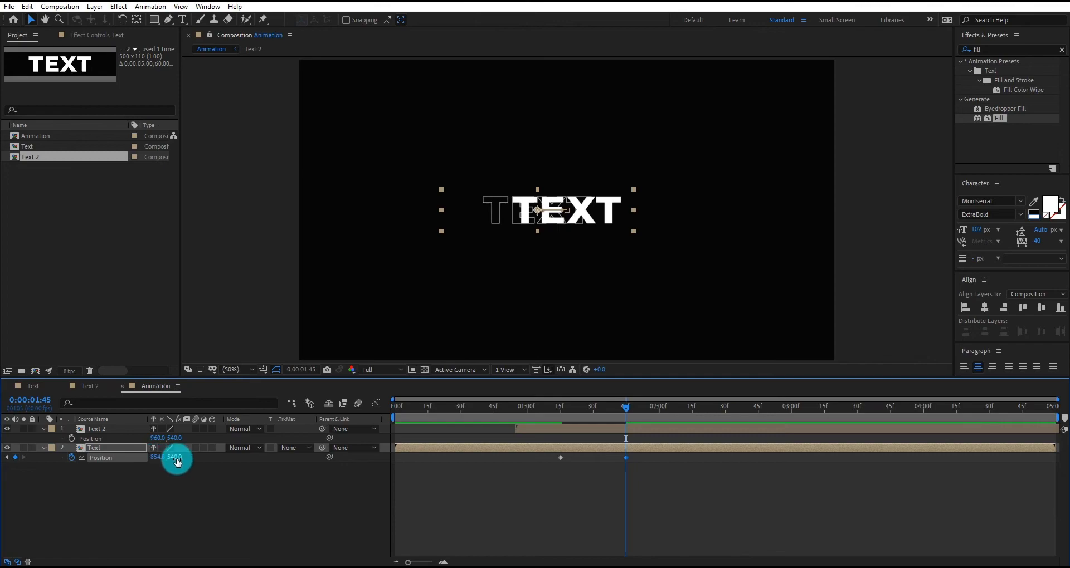
pyautogui.moveTo(161, 457); pyautogui.dragTo(178, 457)
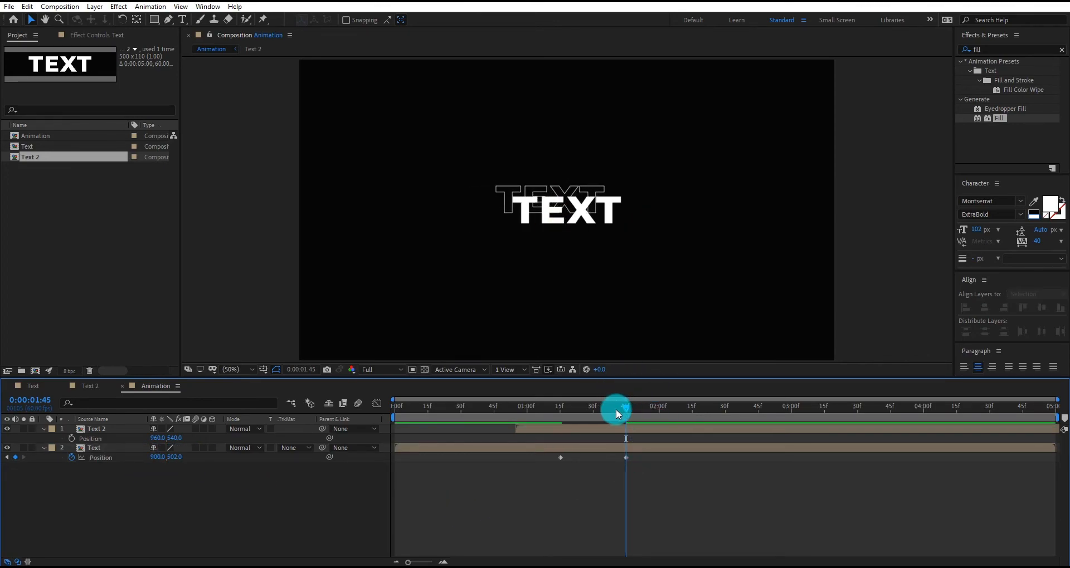
pyautogui.moveTo(626, 416); pyautogui.dragTo(618, 416)
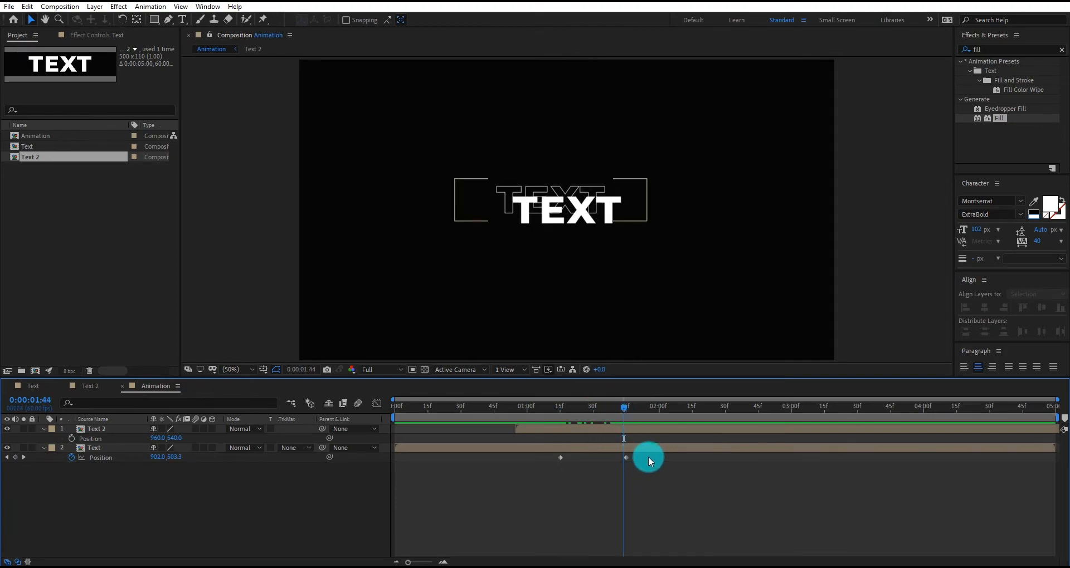
pyautogui.click(93, 448)
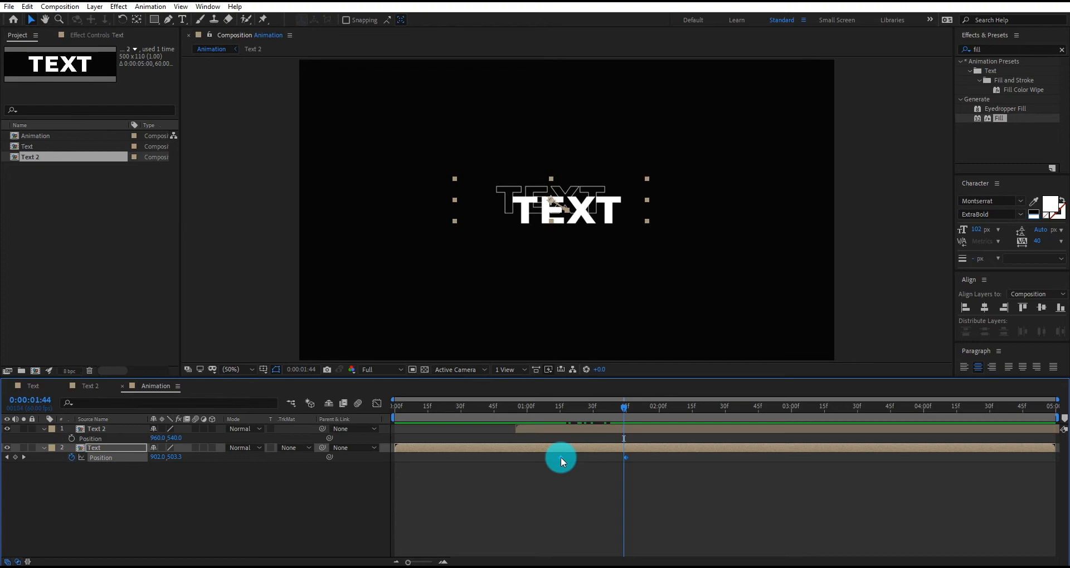
# Apply Easy Ease to the selected Position keyframes
pyautogui.rightClick(560, 460)
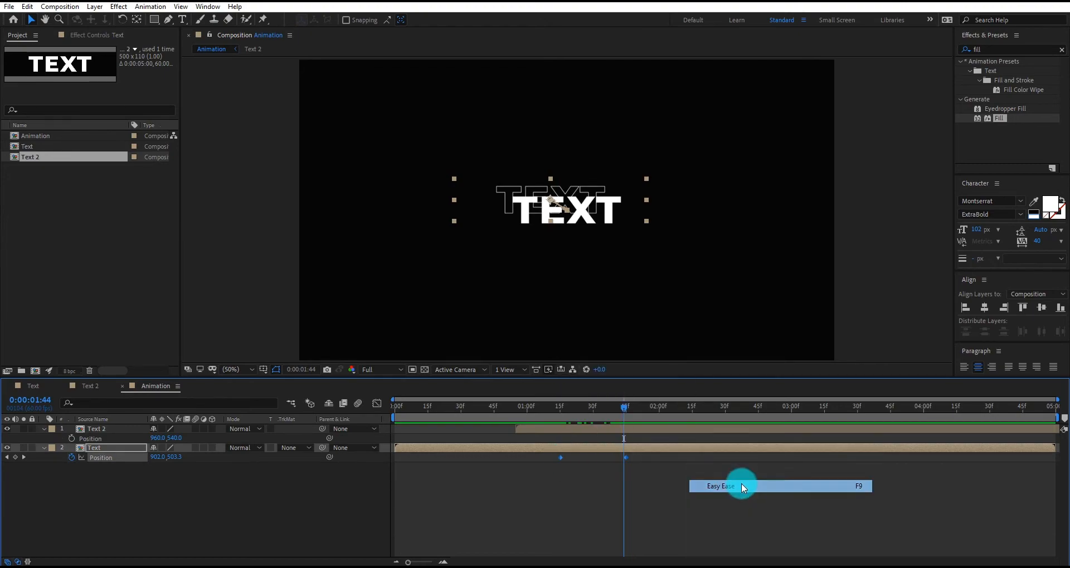
pyautogui.click(721, 486)
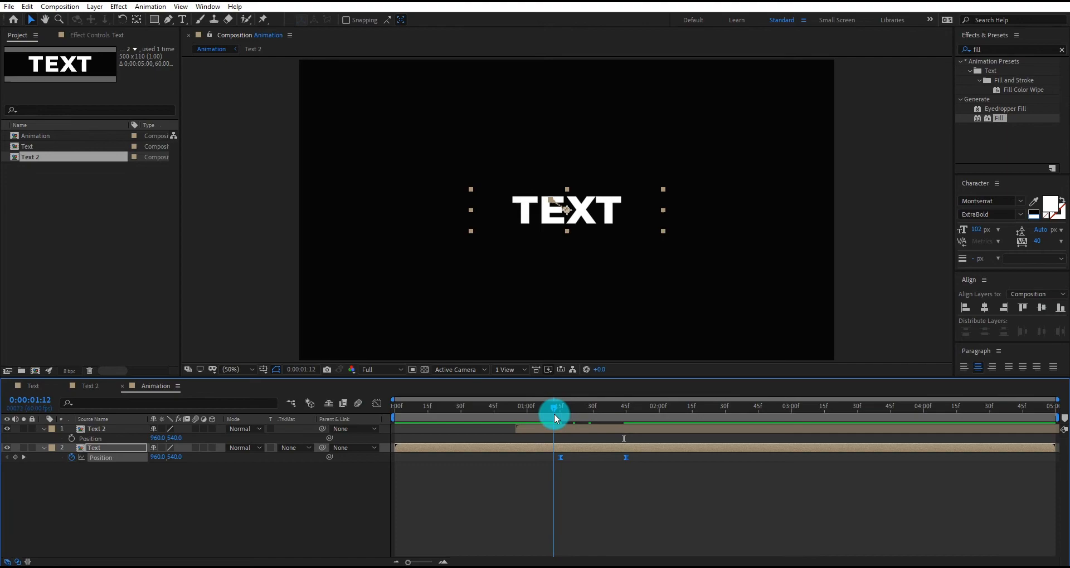
pyautogui.rightClick(221, 482)
pyautogui.write('trans')
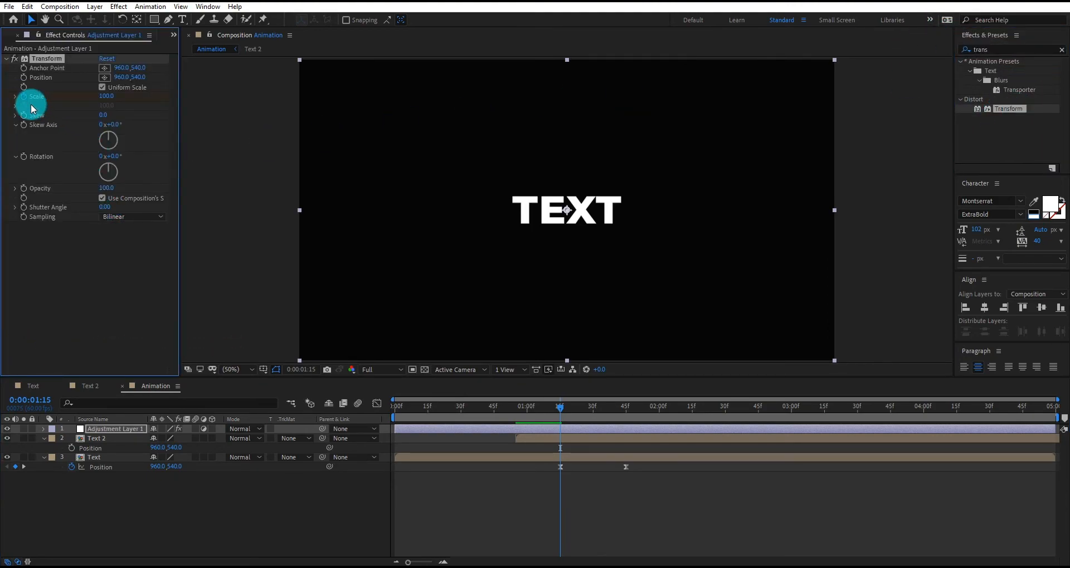
# Keyframe the adjustment layer's Transform Scale from 100% to 125% with Easy Ease
pyautogui.press('u')
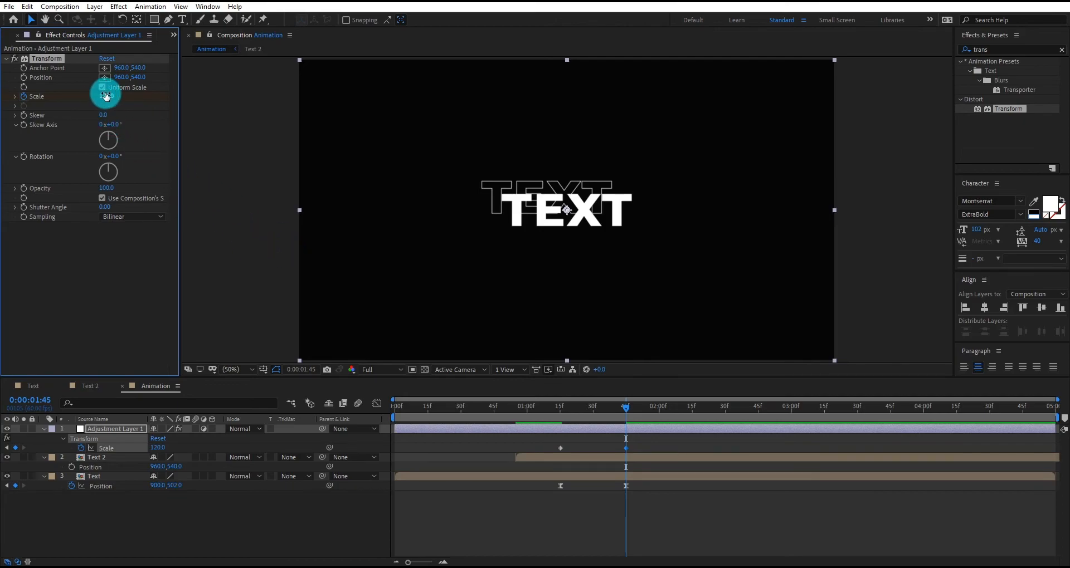
pyautogui.moveTo(129, 96); pyautogui.dragTo(130, 76)
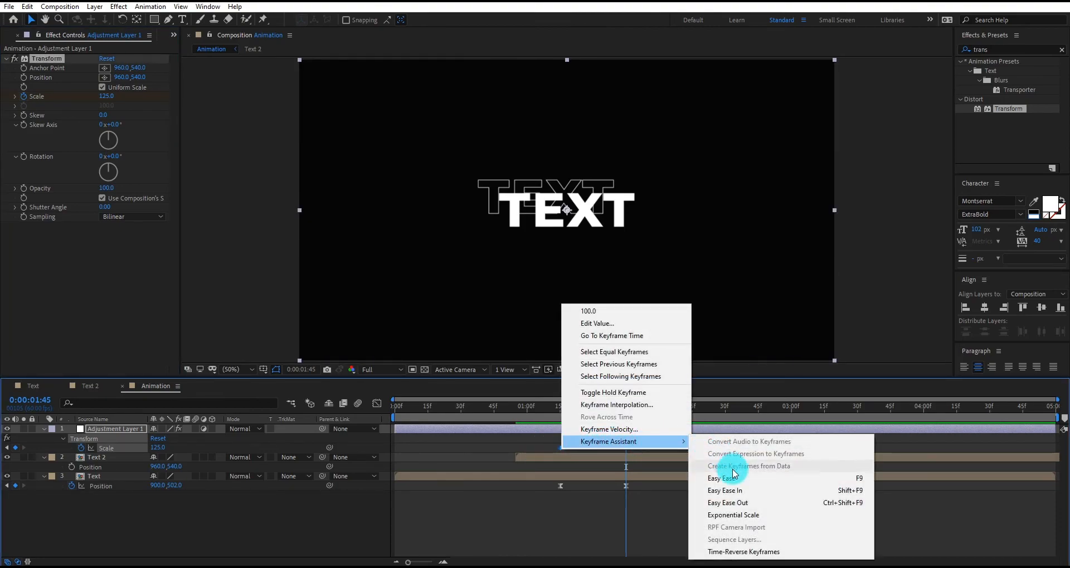
pyautogui.click(721, 478)
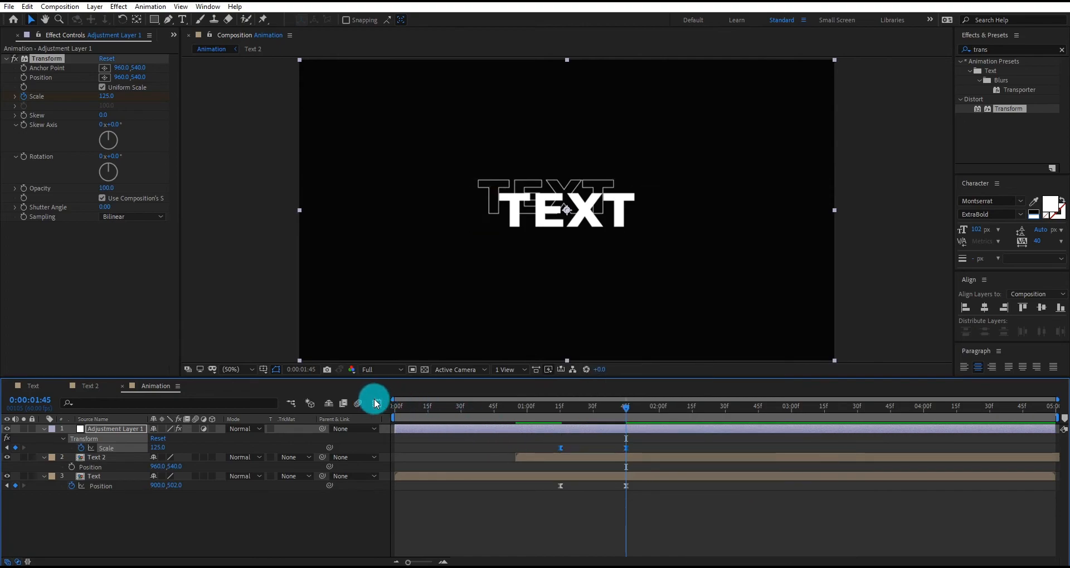